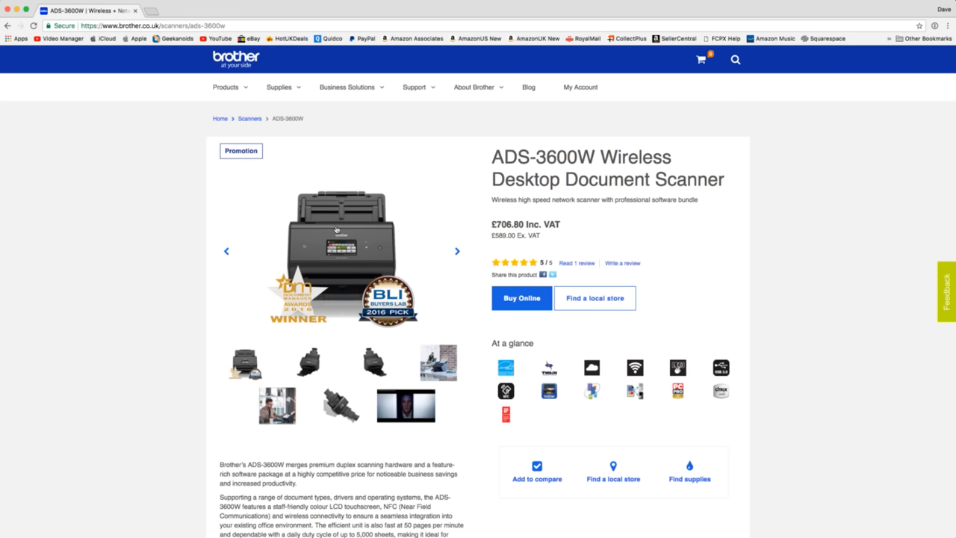
mouse_move(323, 395)
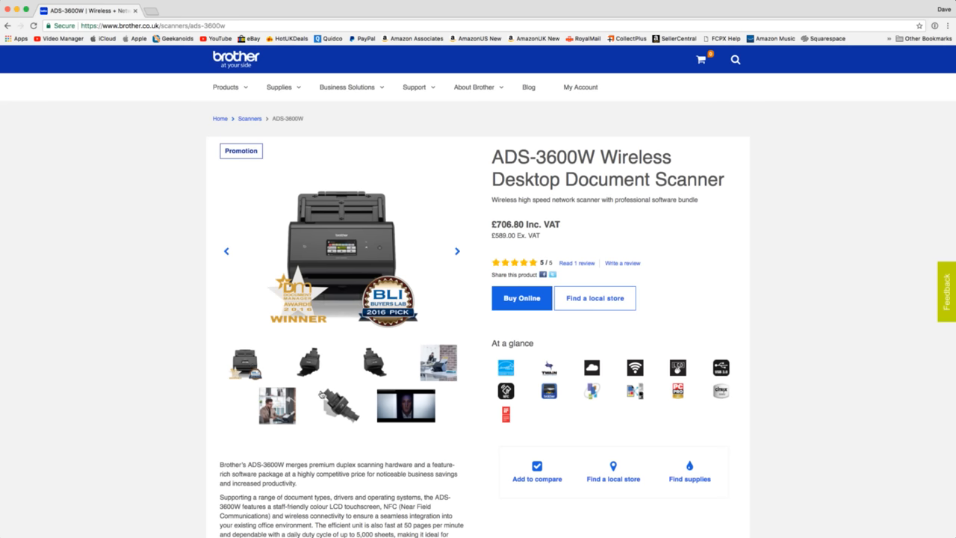
Step: Switch the ADS-3600W main photo to an alternate angled view via a thumbnail
left_click(308, 362)
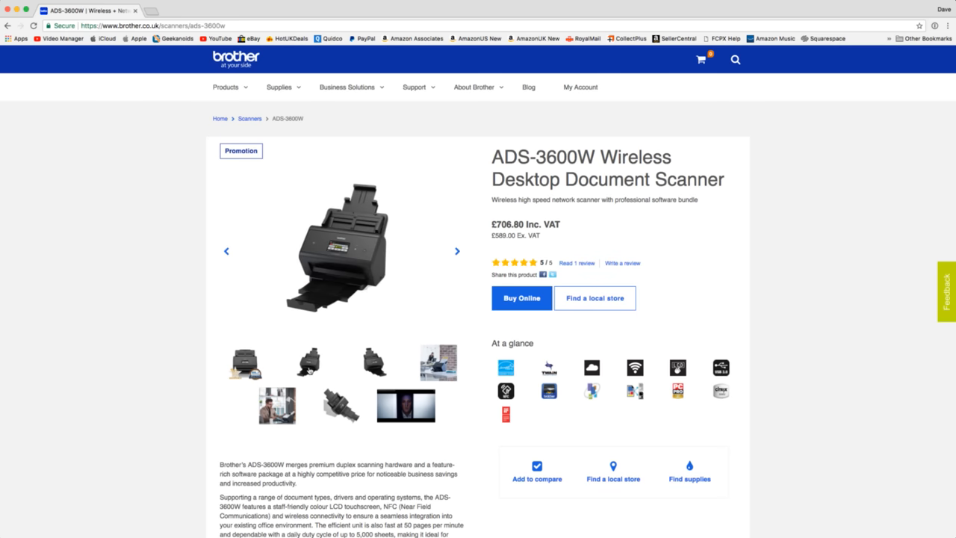
mouse_move(367, 196)
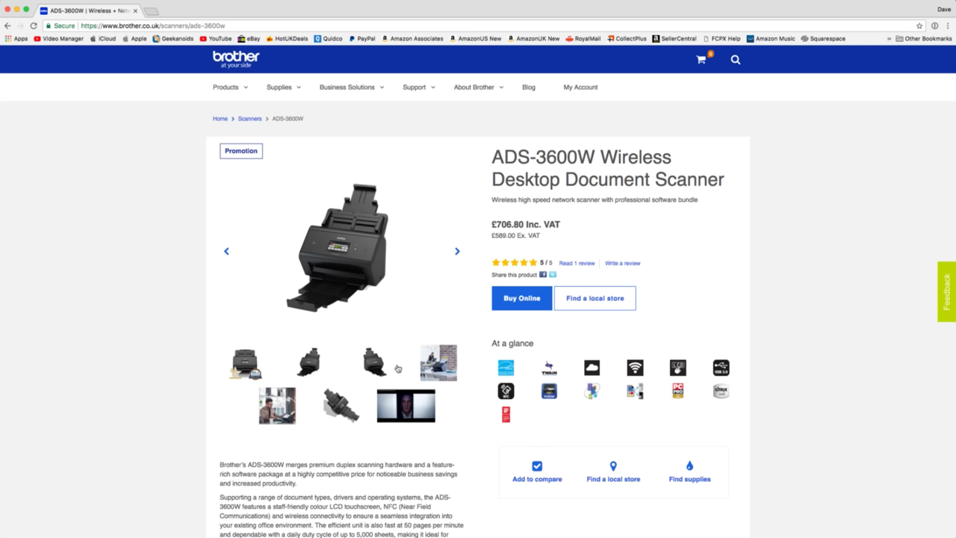
mouse_move(344, 413)
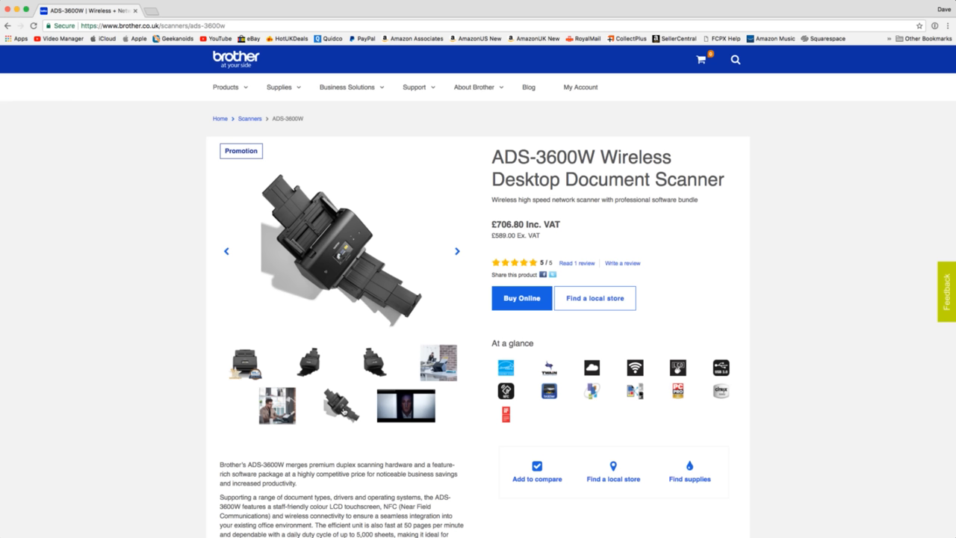
Step: Scroll past the image gallery to the Key Features list and Overview description
scroll("down", 3)
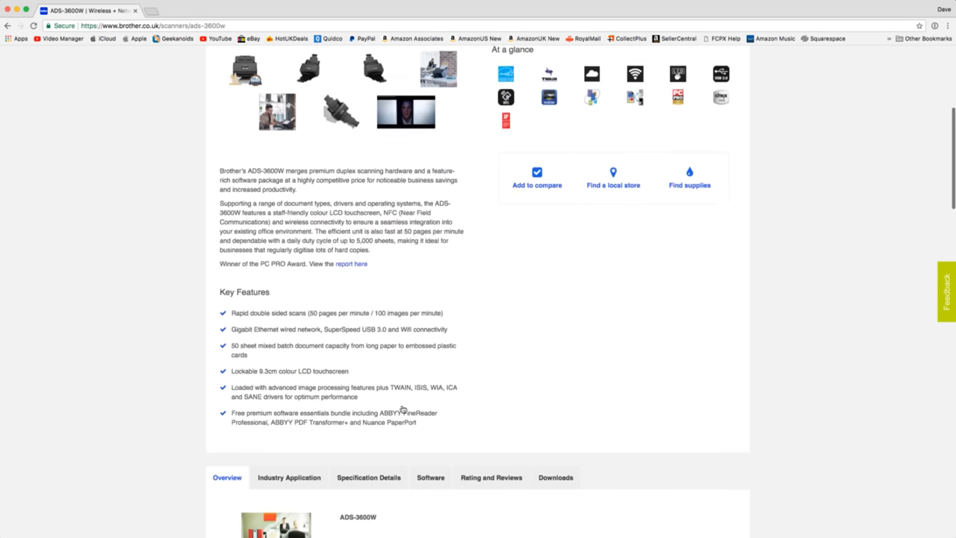
scroll("down", 3)
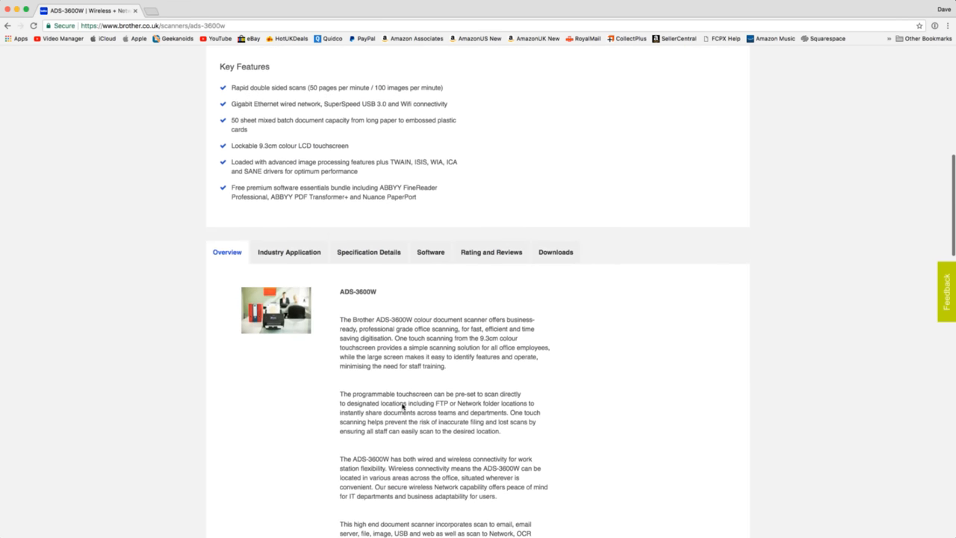
scroll("up", 3)
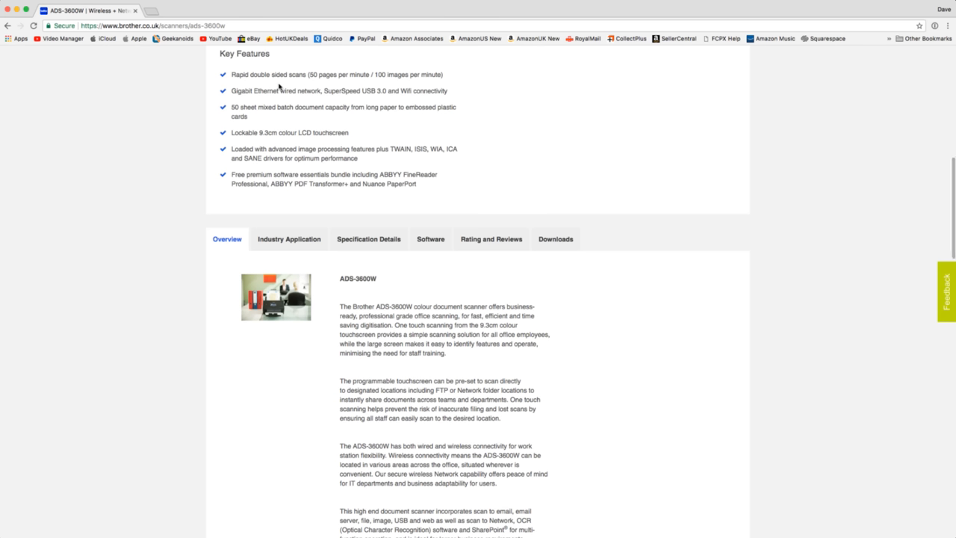
mouse_move(310, 84)
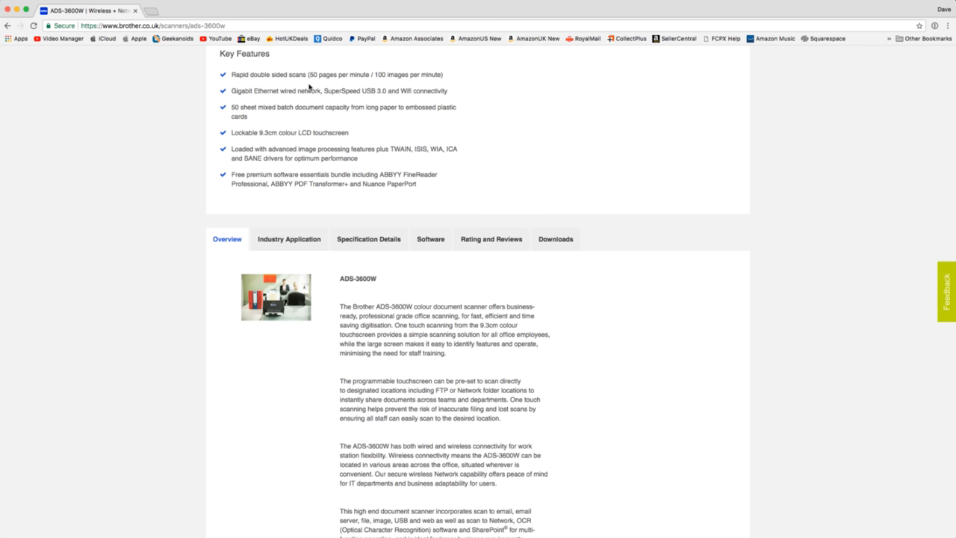
mouse_move(334, 87)
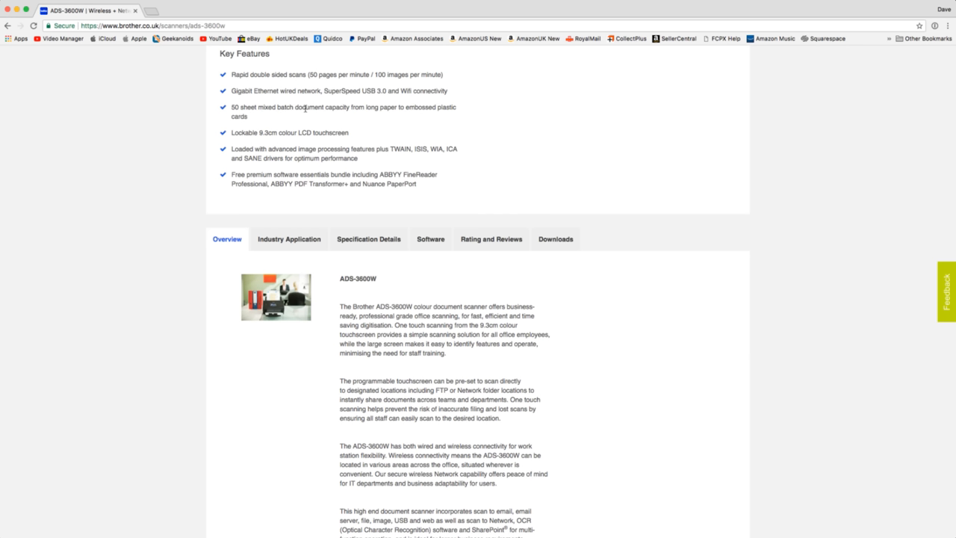
mouse_move(303, 118)
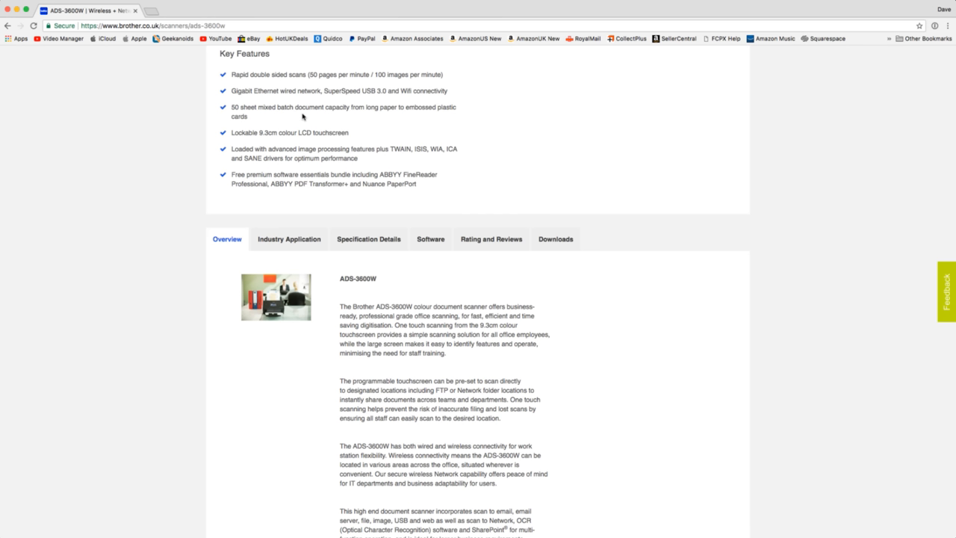
mouse_move(209, 155)
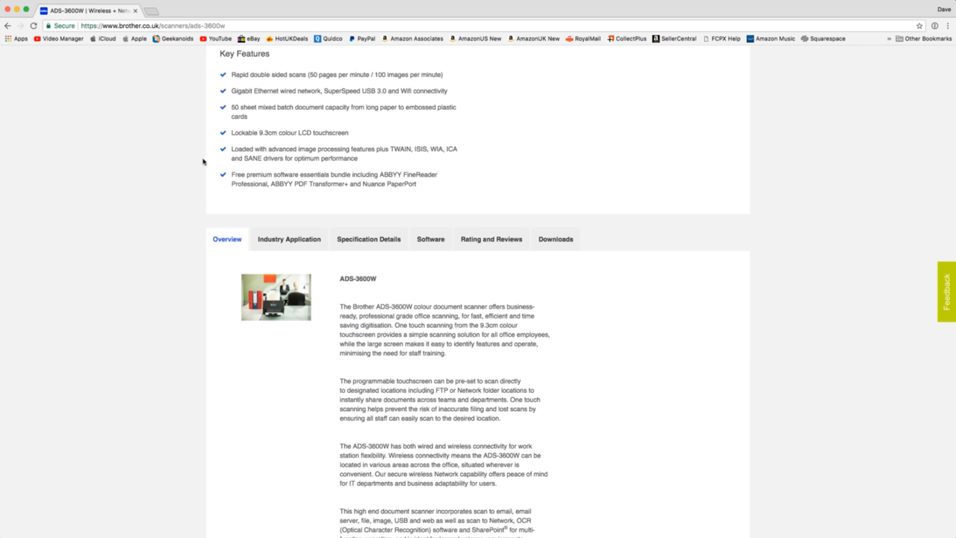
mouse_move(378, 169)
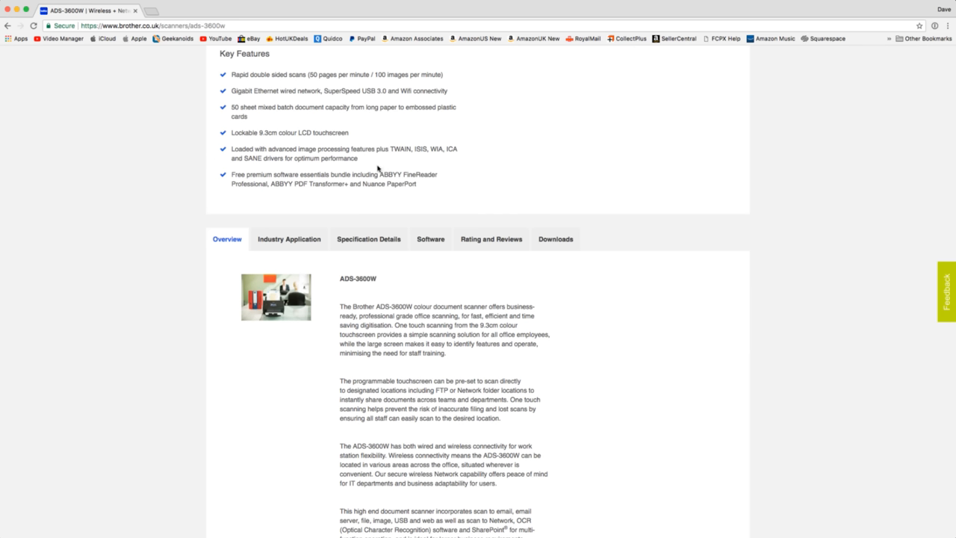
mouse_move(345, 183)
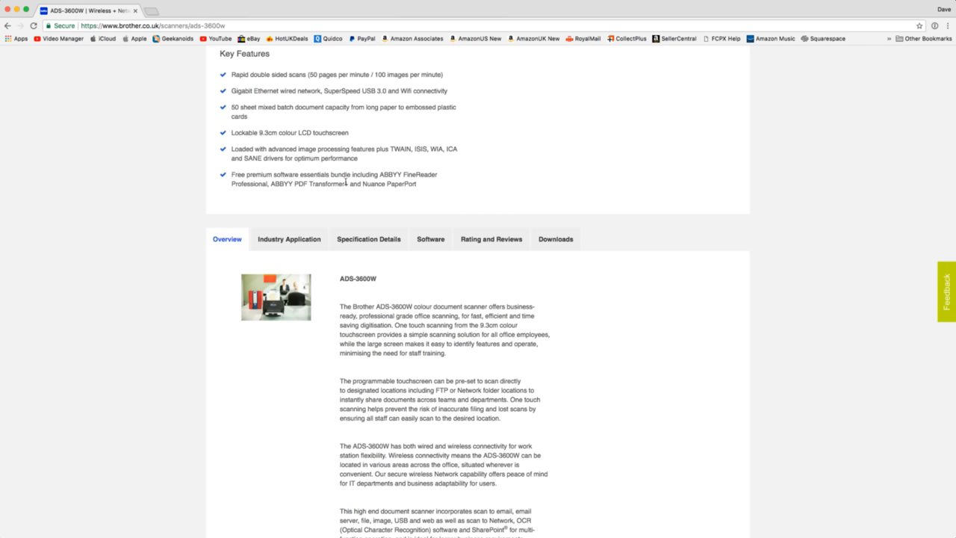
mouse_move(325, 195)
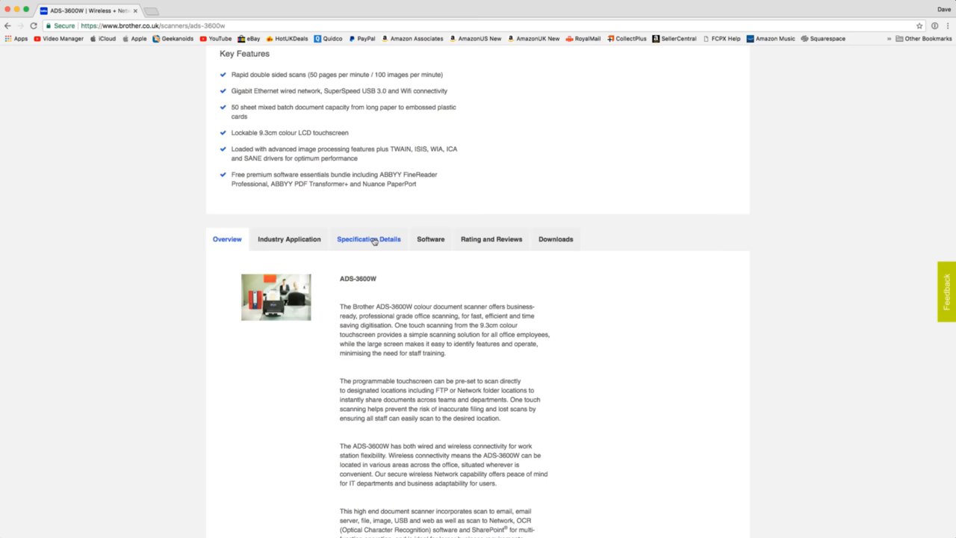
Step: Show the Specification Details tab with the General and Connectivity sections expanded
left_click(369, 239)
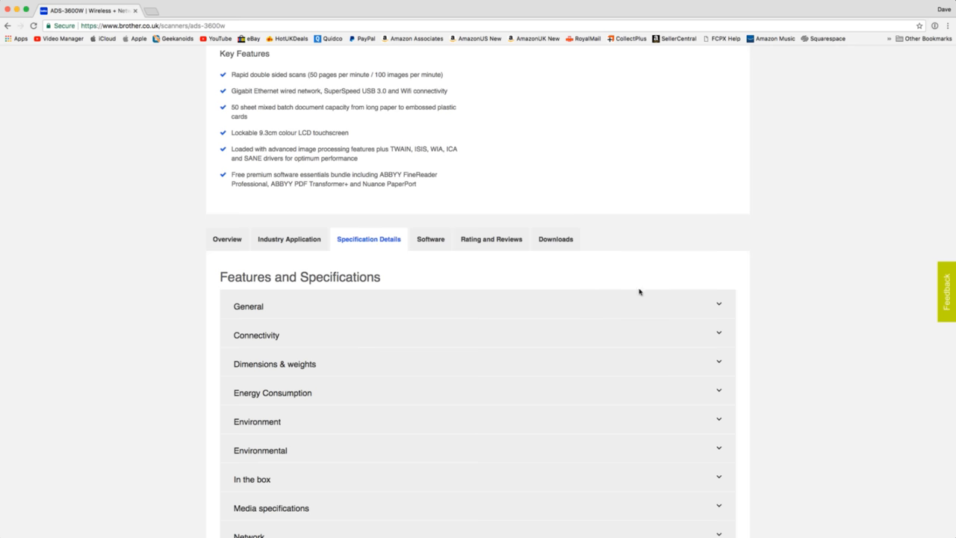
left_click(478, 306)
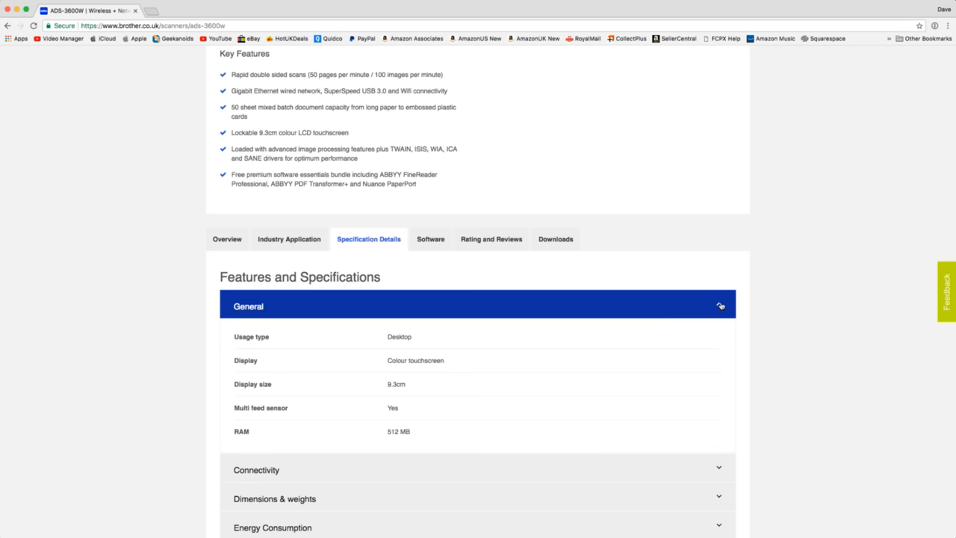
left_click(719, 305)
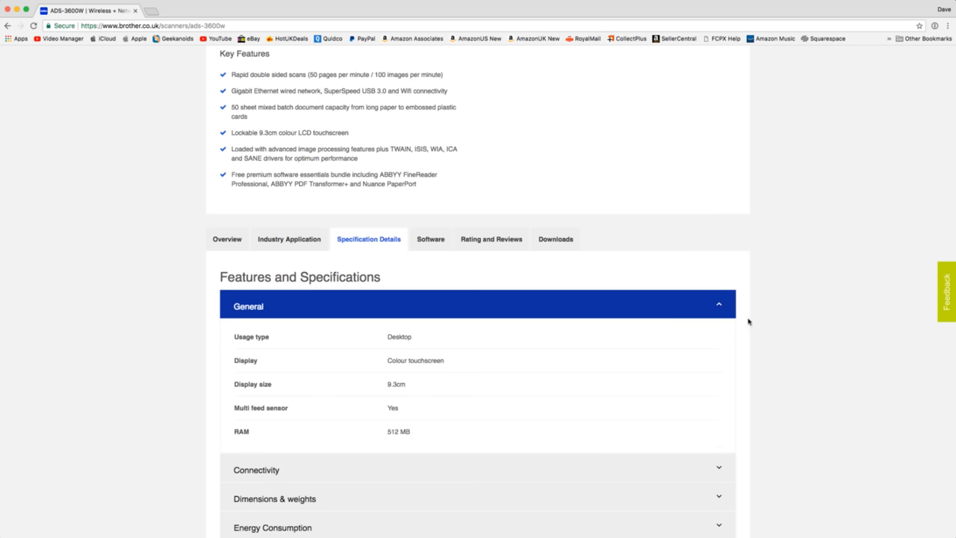
Step: Review the expanded specifications and expand the Dimensions & weights section
scroll("down", 3)
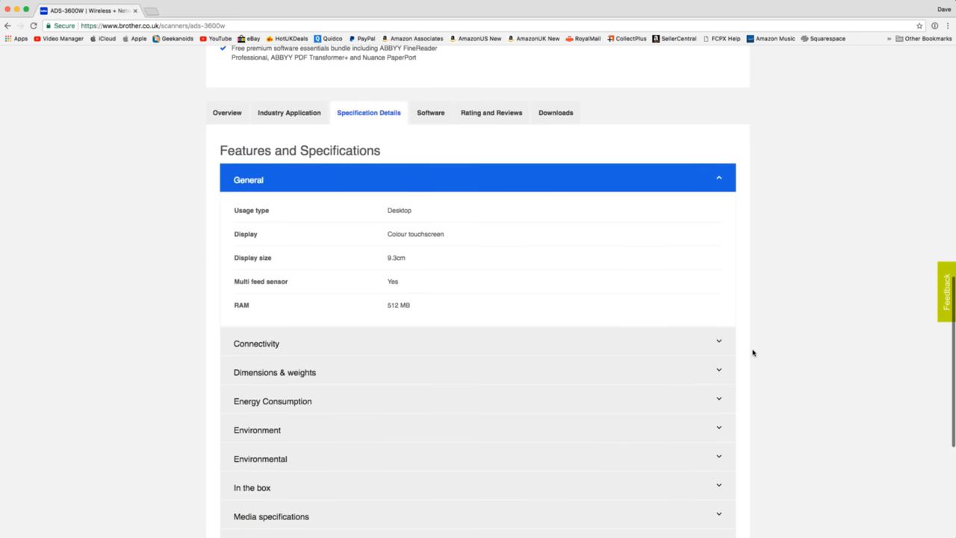
scroll("up", 3)
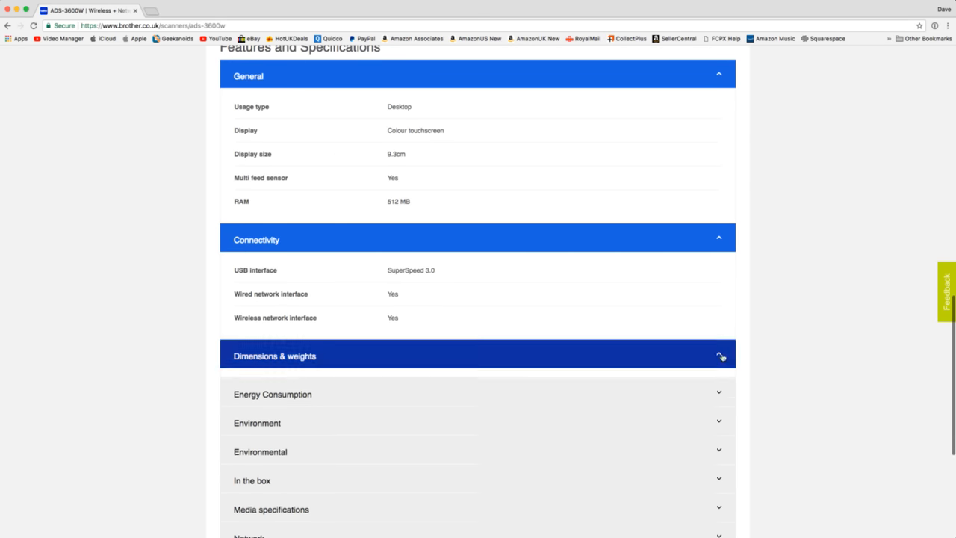
left_click(478, 355)
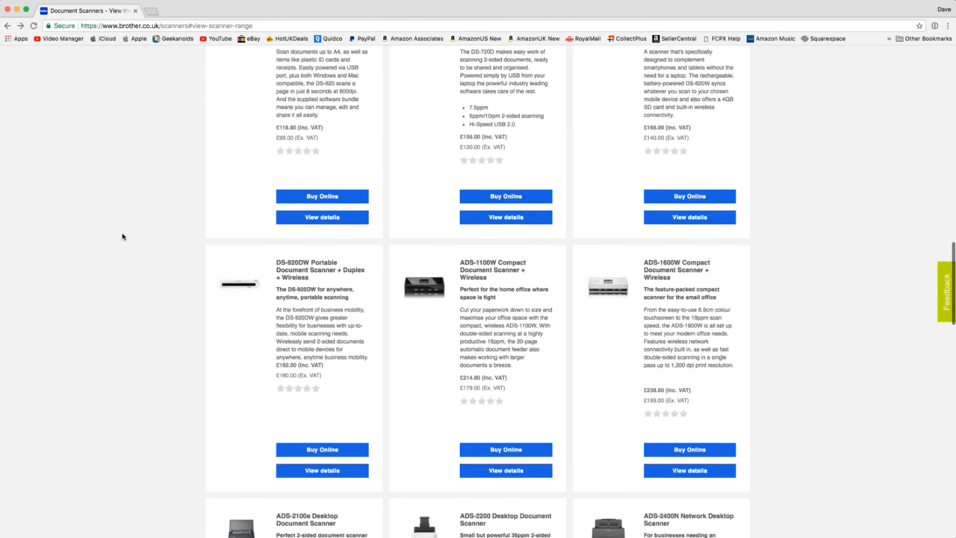
Step: Scroll the Document Scanners range down to the ADS-2100e through ADS-3000N listings
scroll("up", 3)
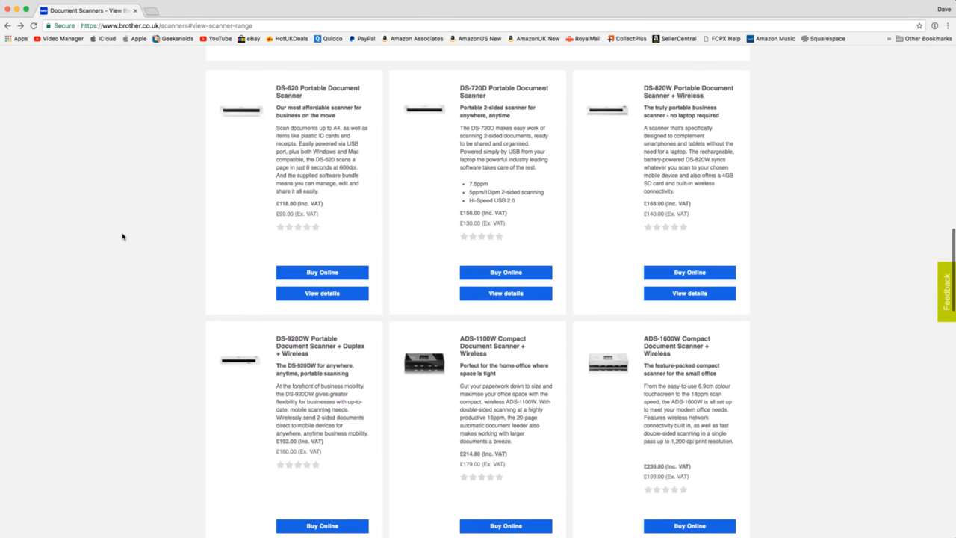
mouse_move(313, 252)
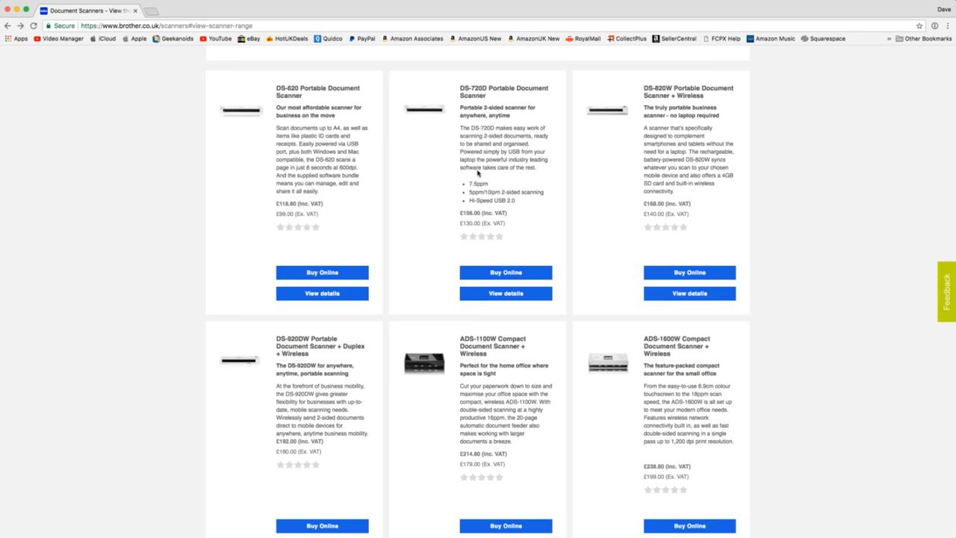
scroll("down", 3)
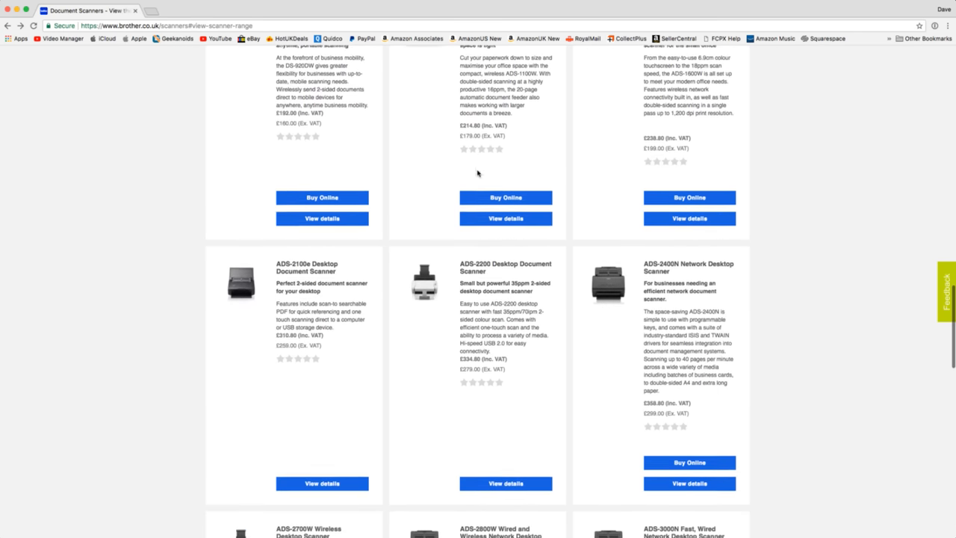
scroll("up", 3)
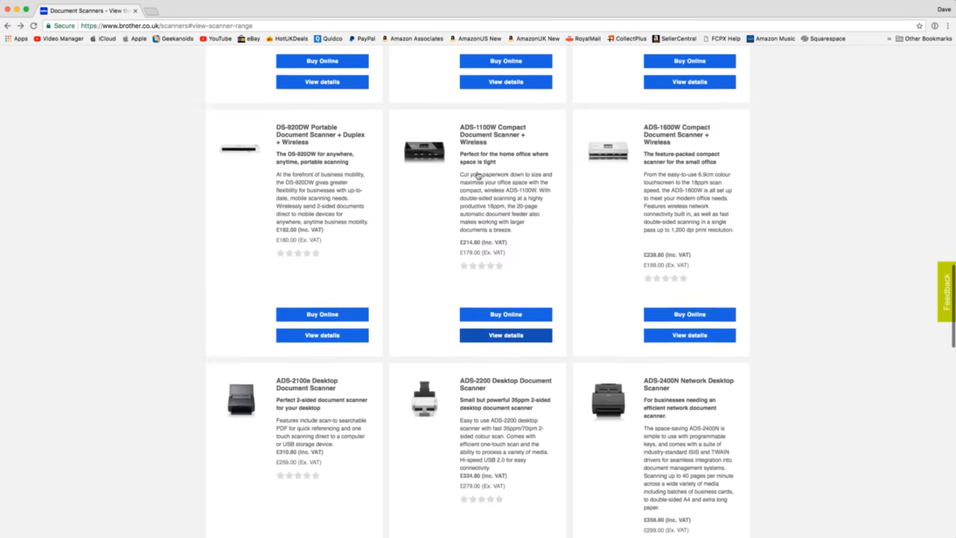
scroll("down", 3)
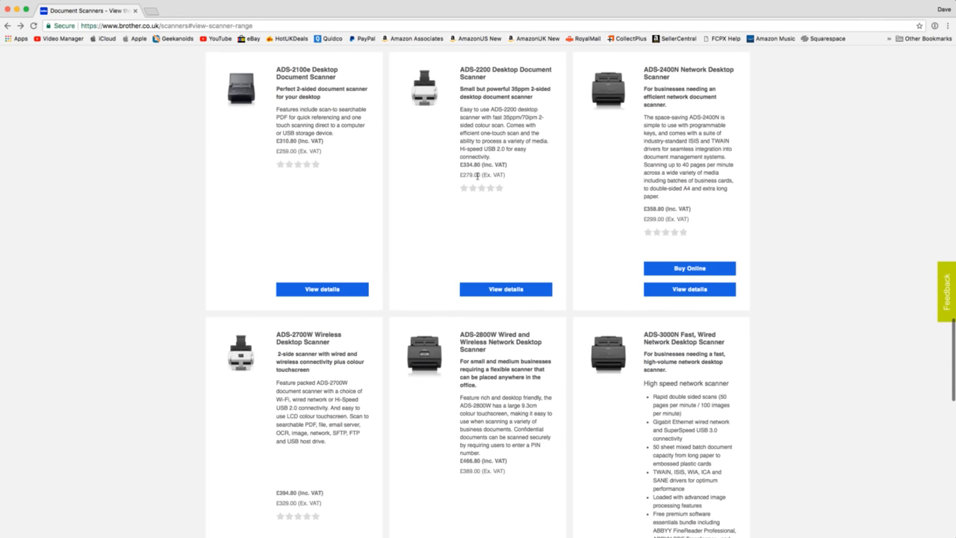
mouse_move(367, 112)
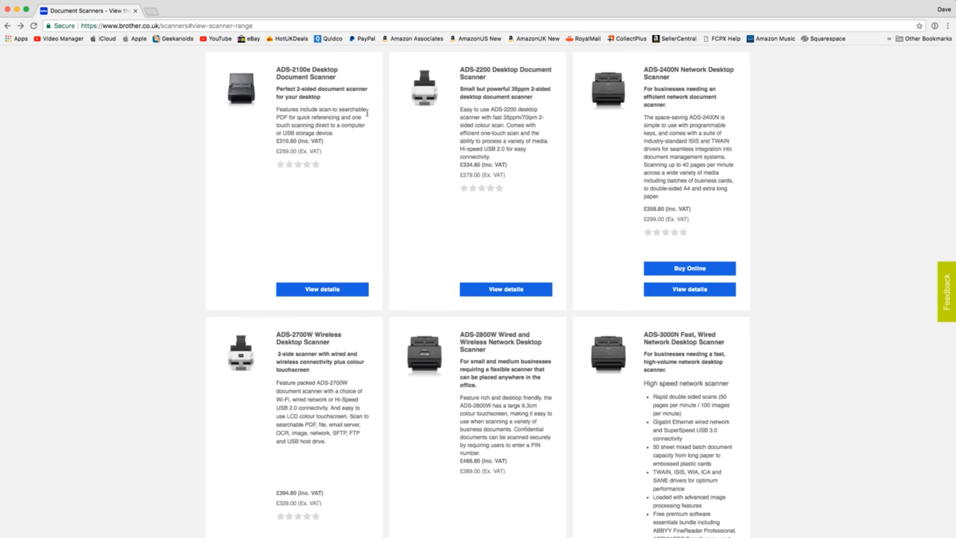
mouse_move(468, 120)
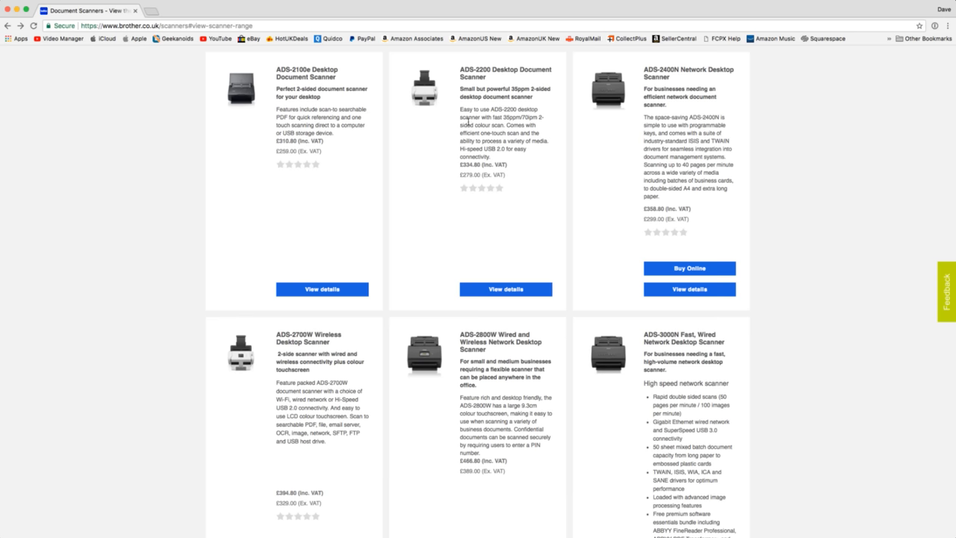